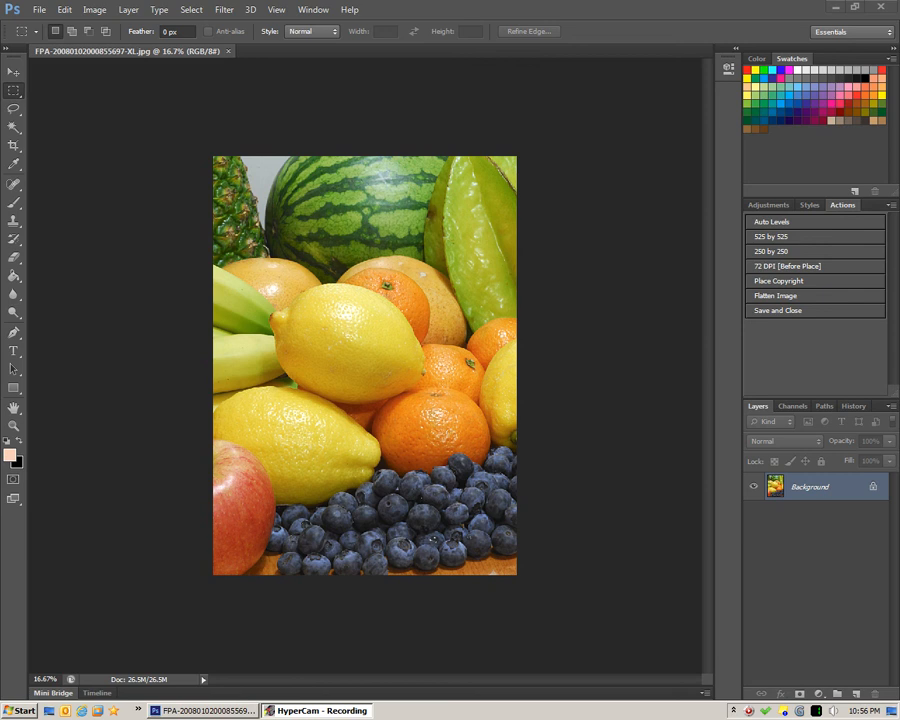
mouse_move(315, 307)
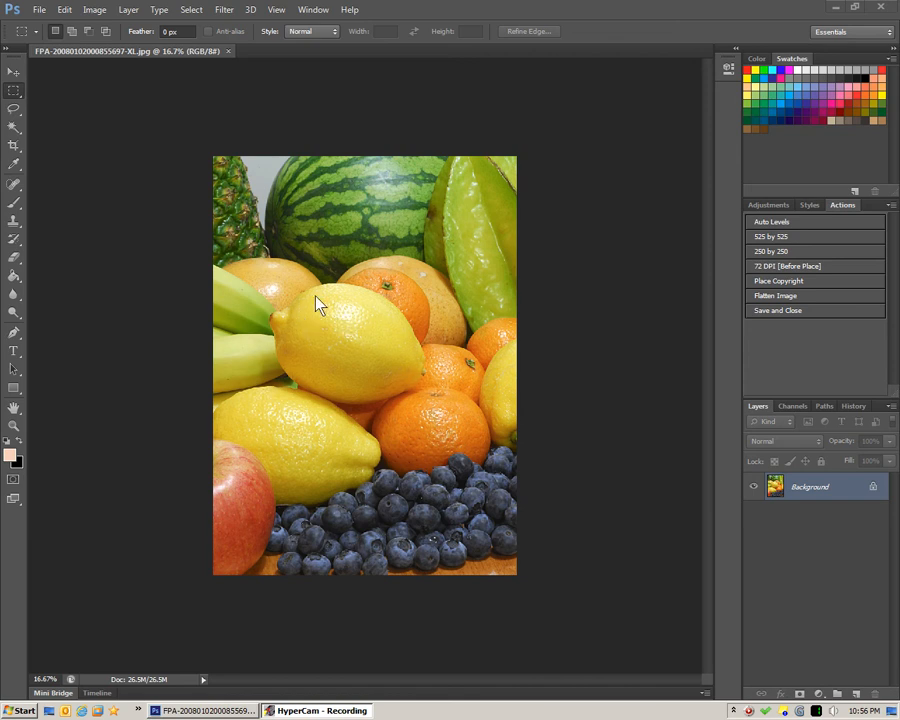
mouse_move(238, 207)
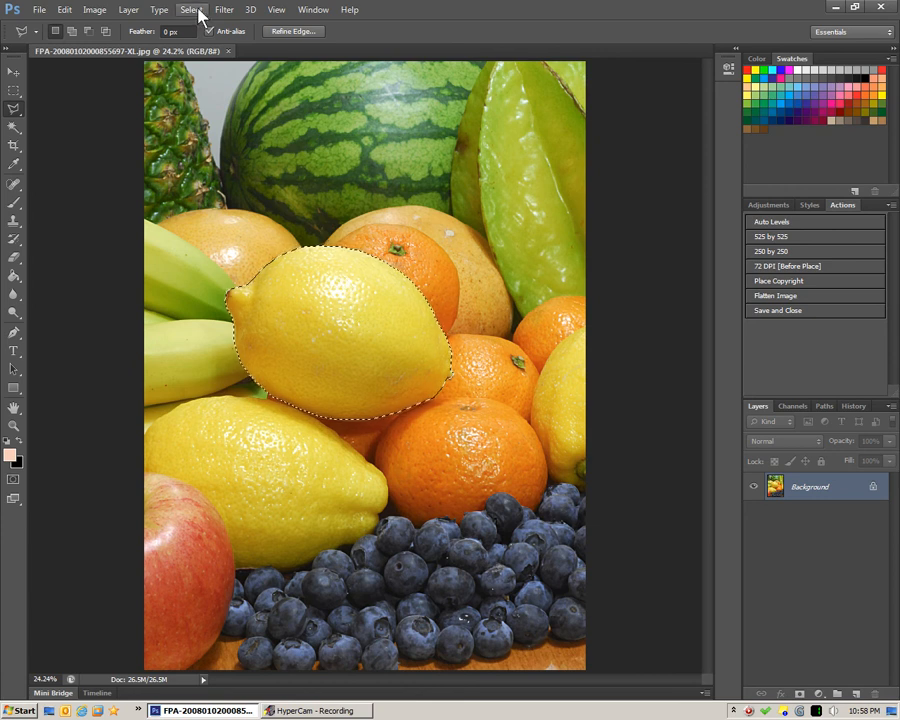
Refine the lemon selection edge with a 76.7 px feather and +55% Shift Edge.
left_click(293, 31)
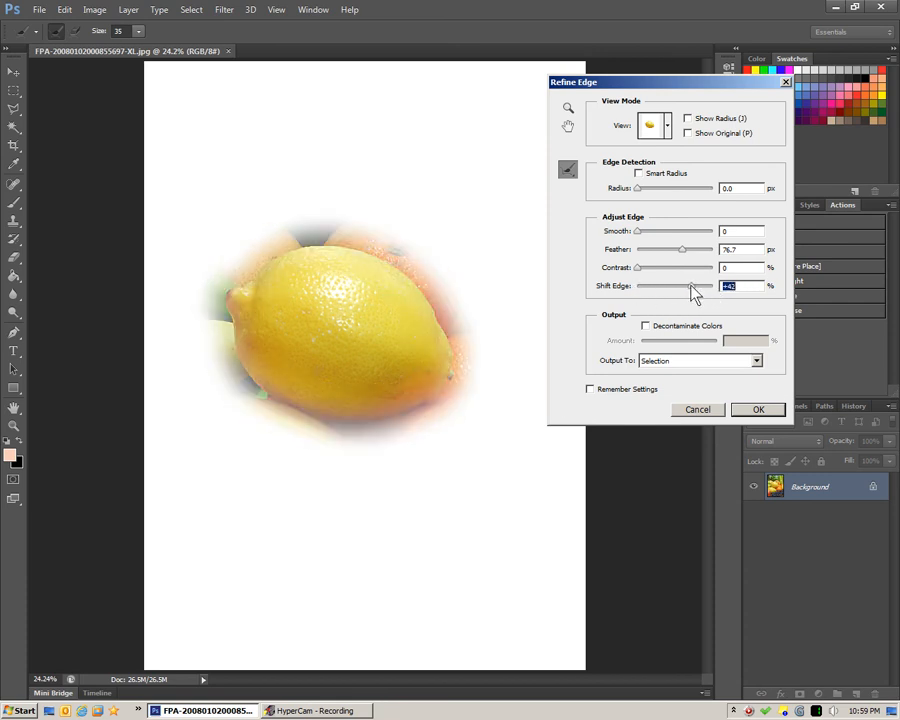
left_click_drag(688, 286, 705, 286)
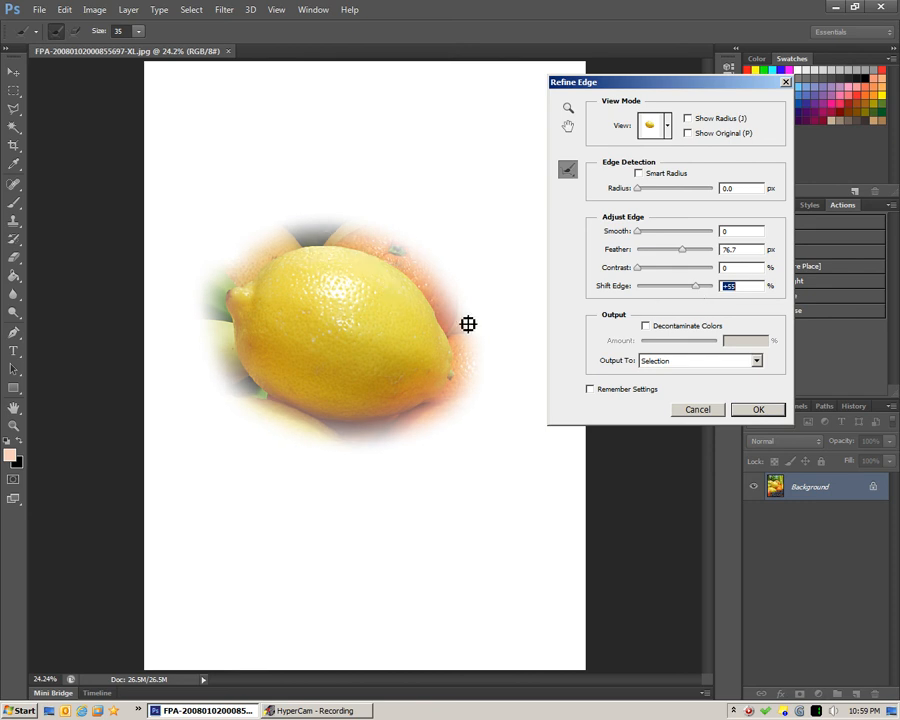
left_click(758, 409)
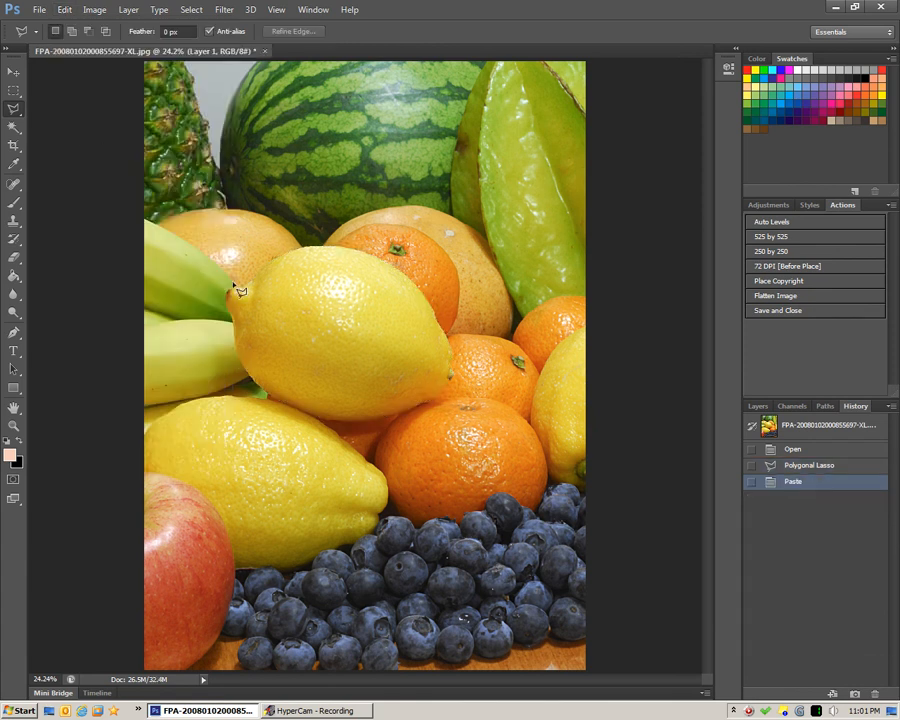
Hide the fruit photo layer to view the pasted lemon alone.
left_click(753, 514)
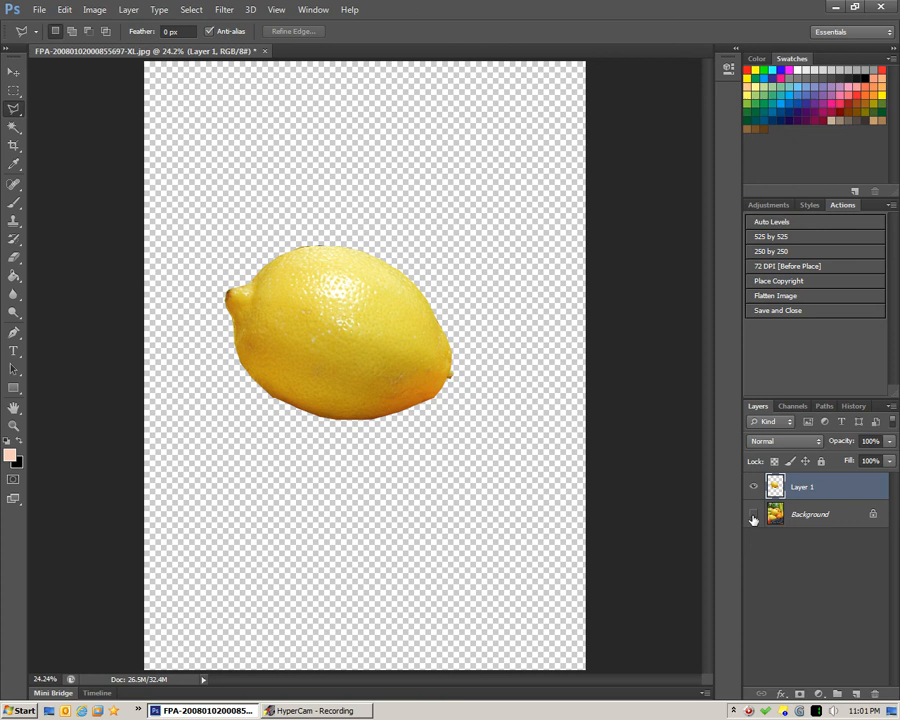
Turn the Background fruit layer's visibility back on.
left_click(753, 514)
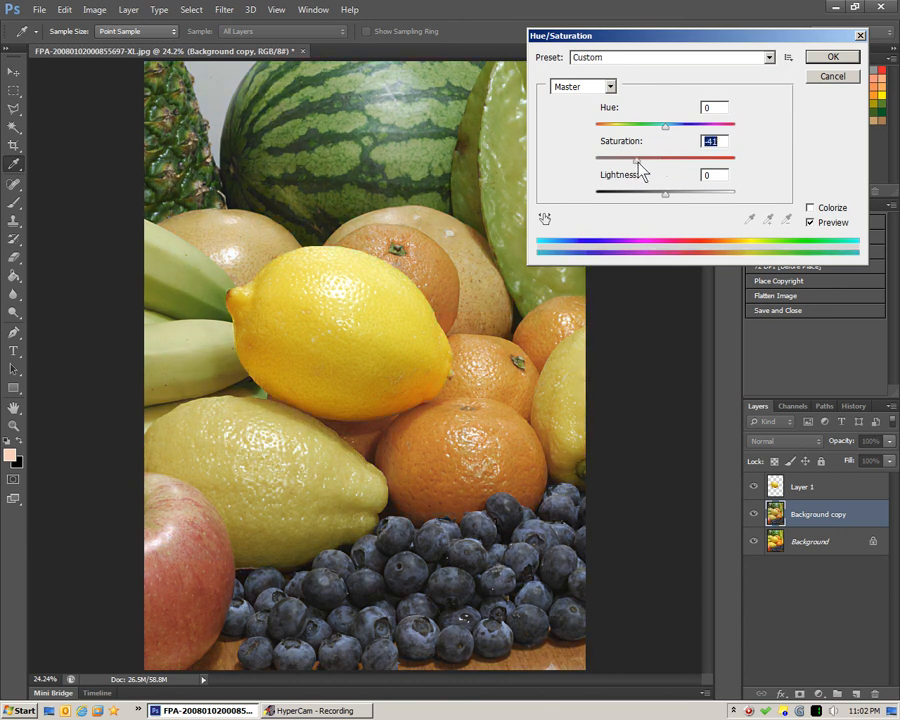
Lower the Background copy's saturation to about -52 in Hue/Saturation.
left_click_drag(665, 158, 630, 158)
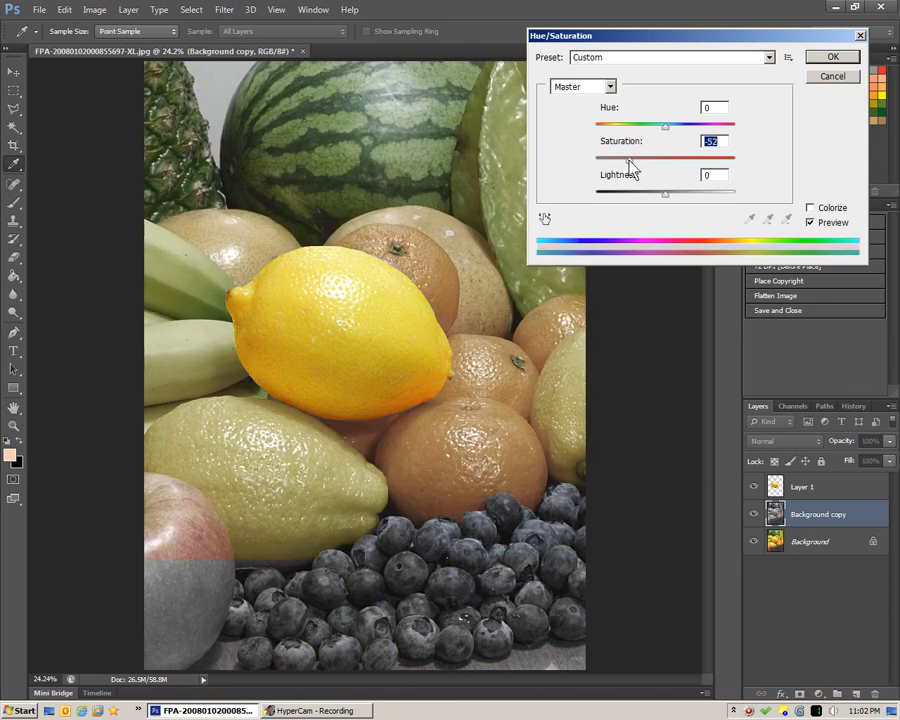